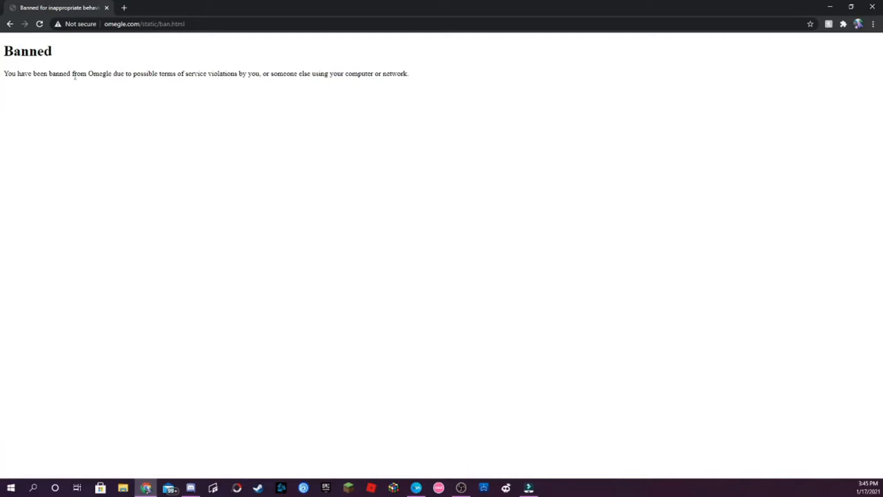
pyautogui.moveTo(90, 153)
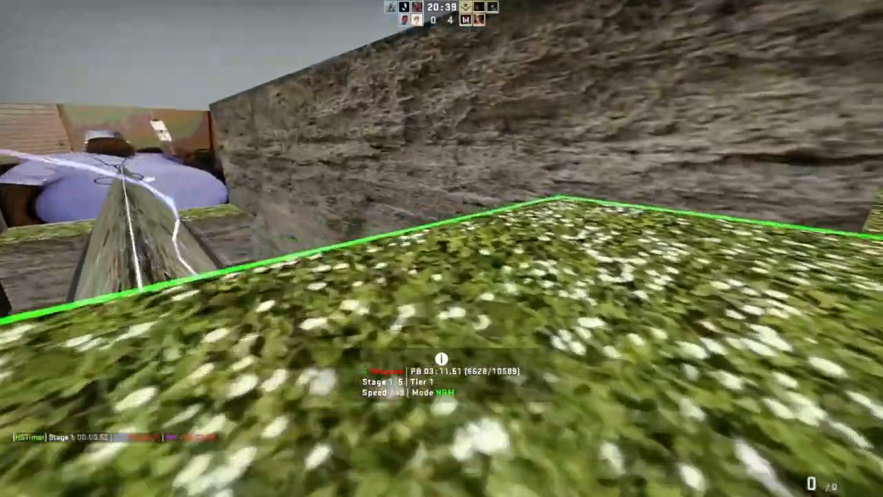
pyautogui.moveTo(442, 249)
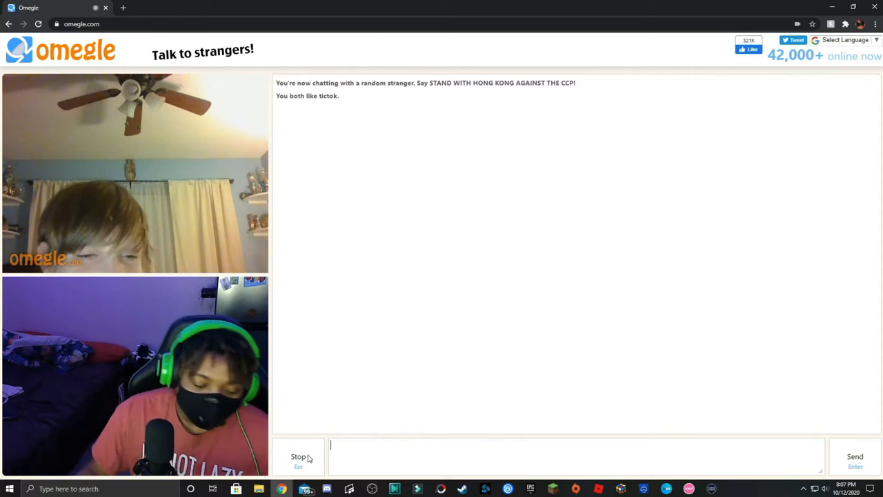
# Disconnect from the Twitch-interest stranger by clicking Stop and confirming Really?
pyautogui.click(298, 457)
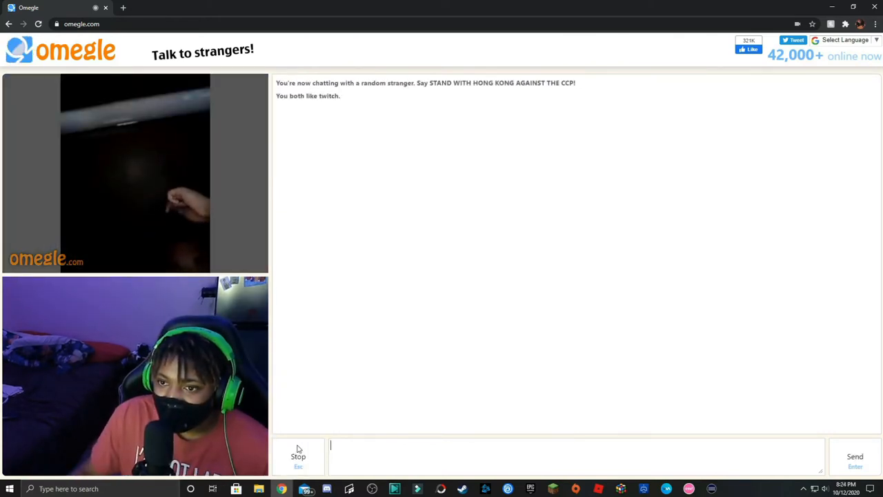
pyautogui.click(298, 457)
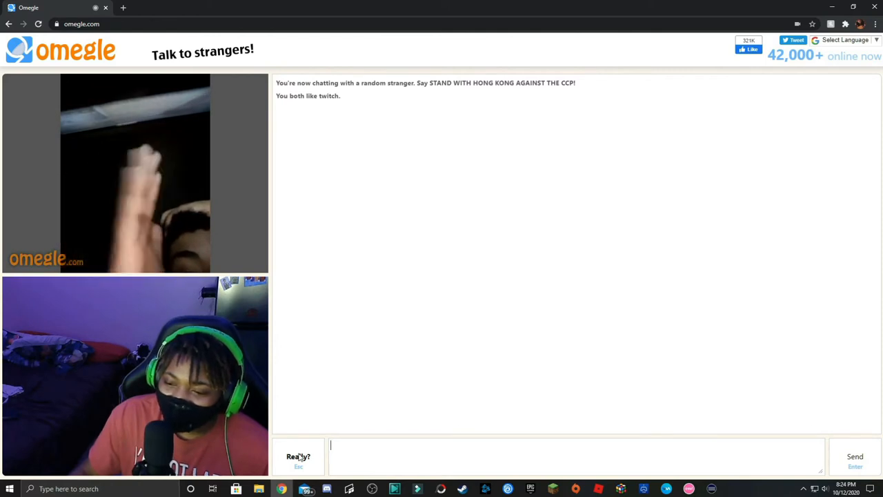
pyautogui.click(299, 457)
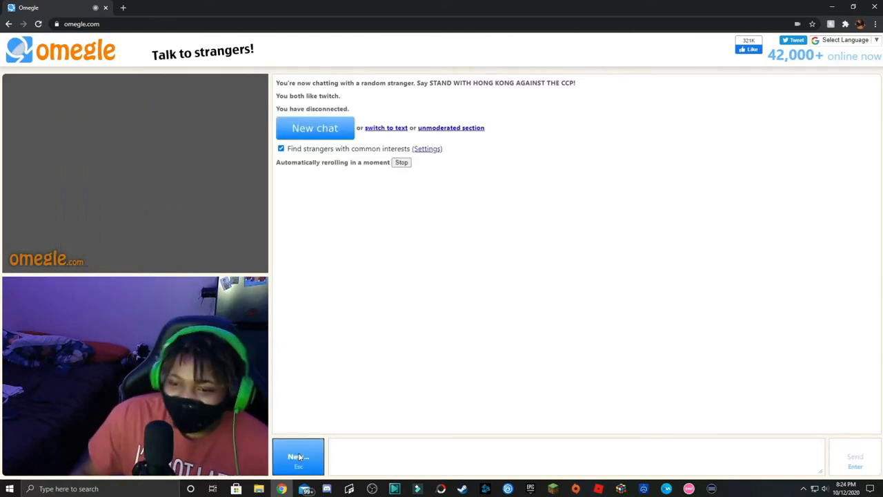
# Start a new chat, skip the first partner, and begin ending the next stranger's chat
pyautogui.click(298, 458)
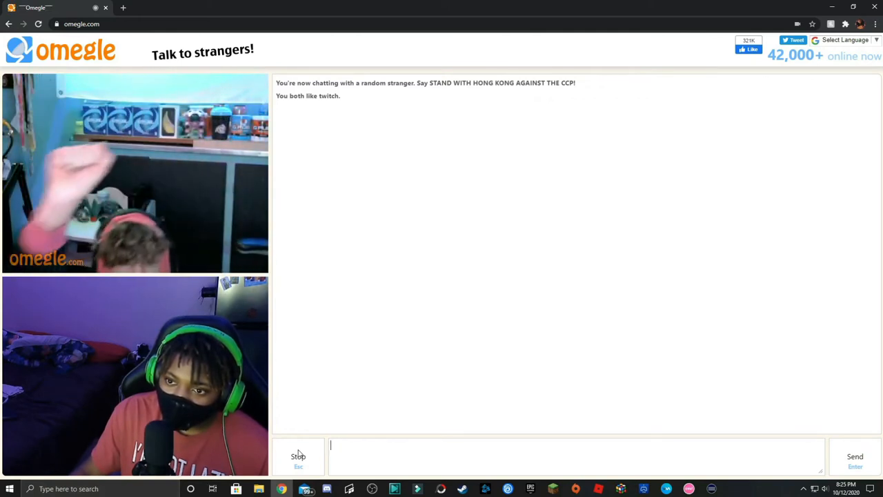
pyautogui.click(298, 456)
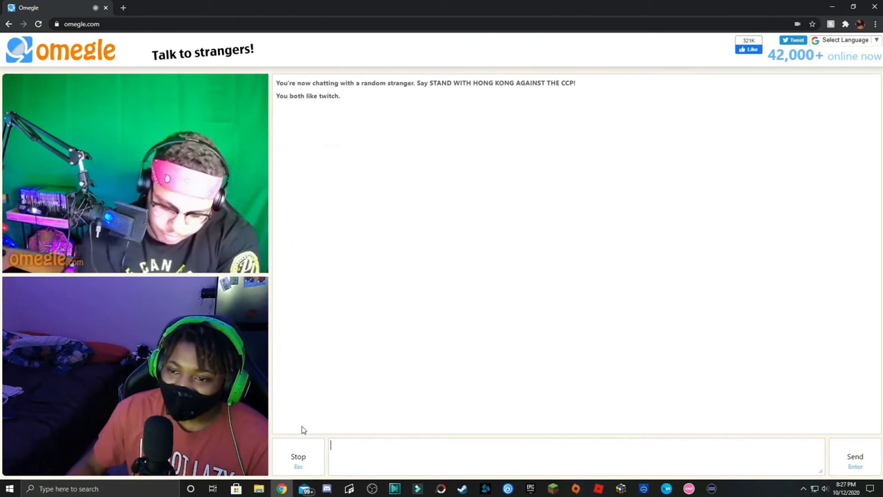
pyautogui.moveTo(295, 444)
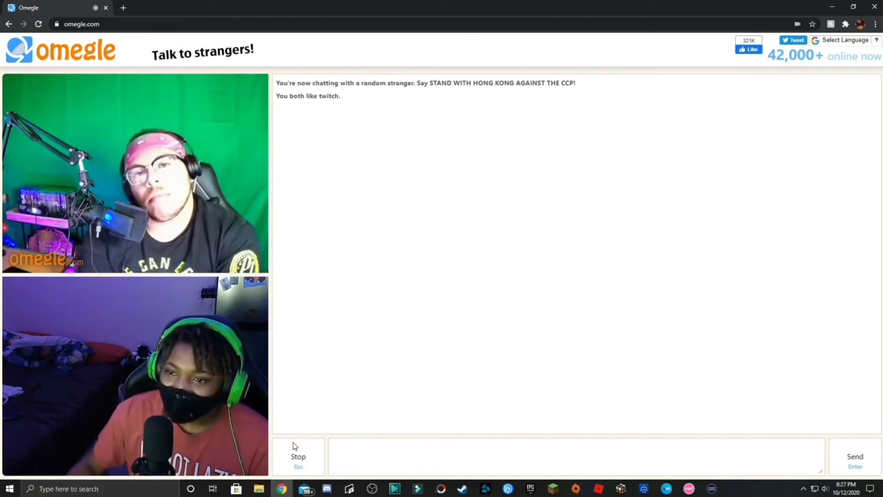
pyautogui.click(298, 456)
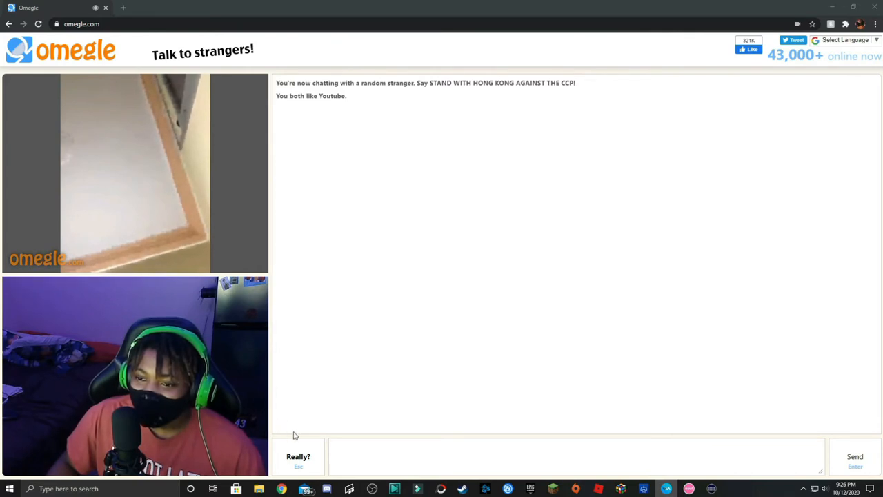
pyautogui.moveTo(64, 329)
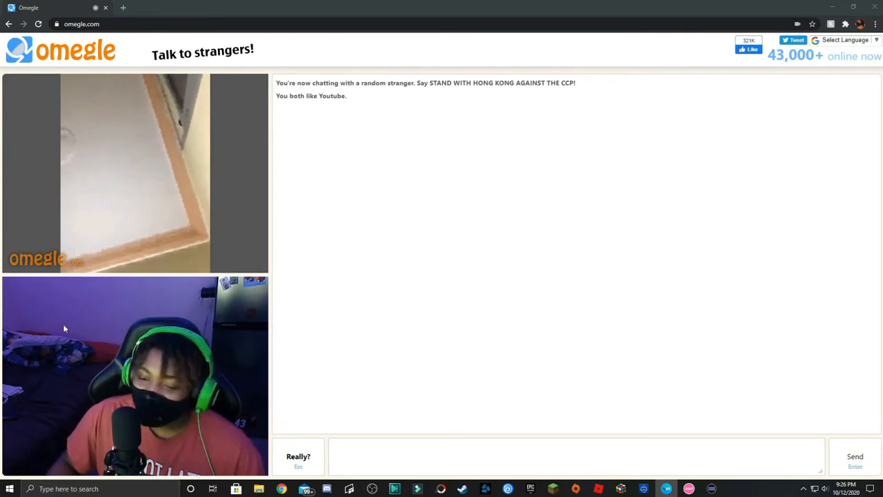
pyautogui.moveTo(259, 345)
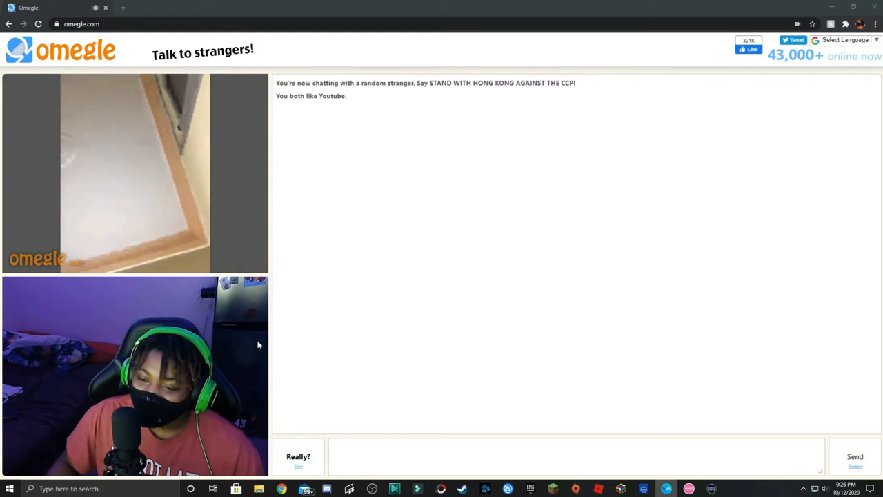
pyautogui.moveTo(295, 436)
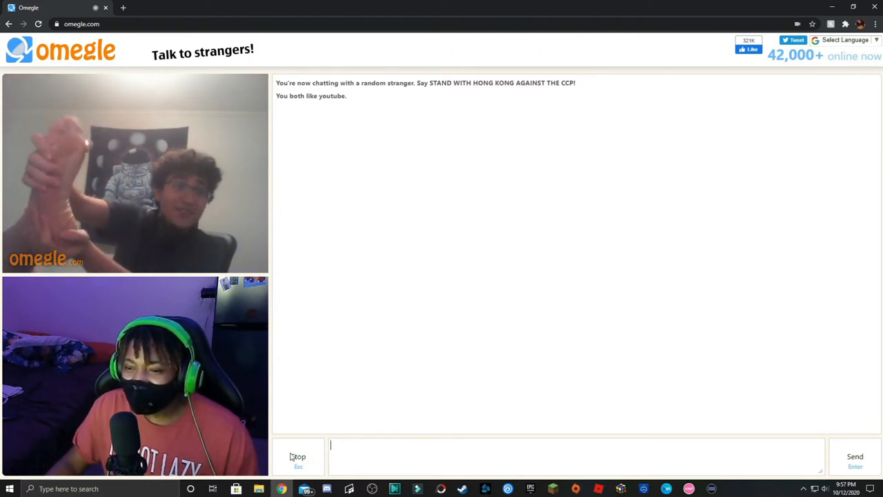
pyautogui.click(298, 456)
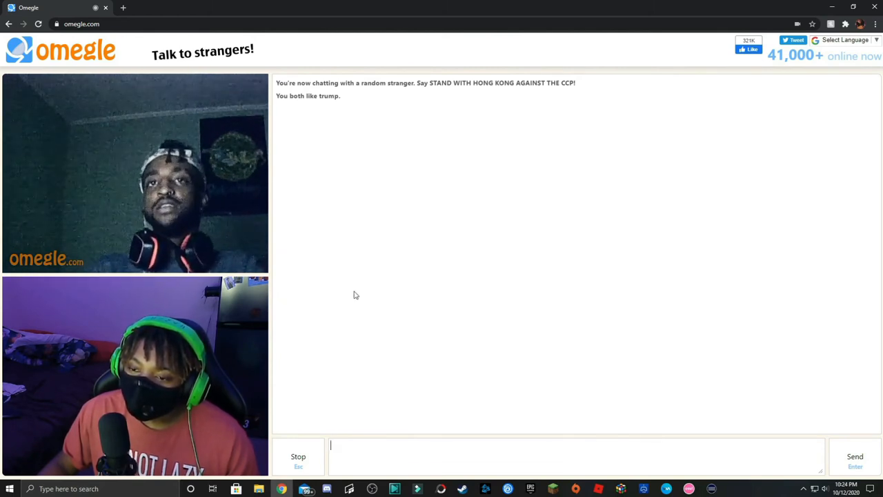
pyautogui.moveTo(349, 296)
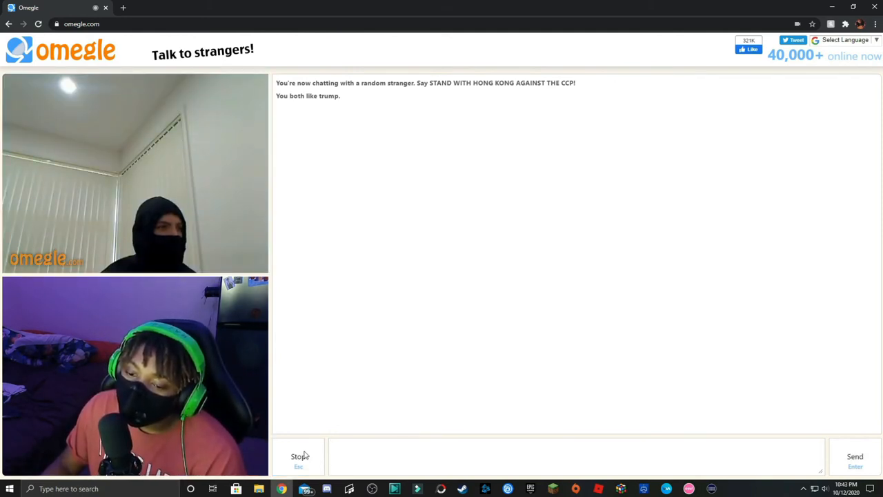
# Stop the chat with the ceiling-and-blinds Trump stranger to find another partner
pyautogui.click(462, 456)
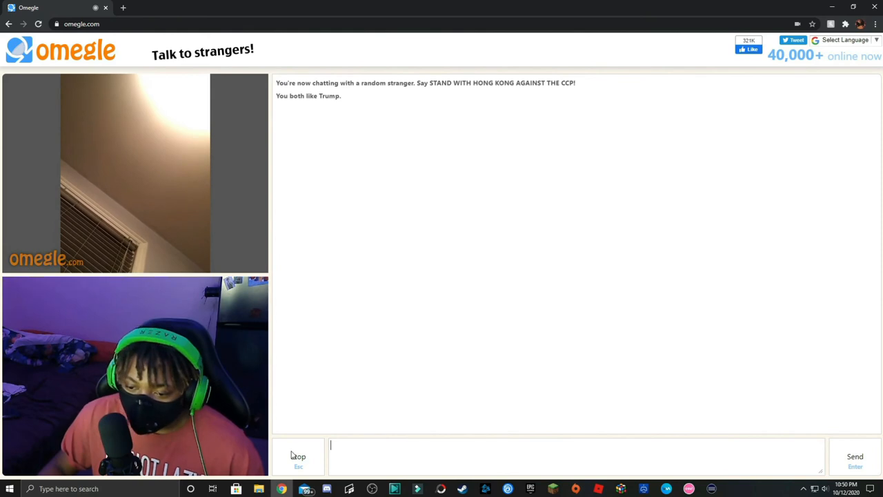
# Leave the text-spamming stranger with Stop and Really?, starting a new server connection
pyautogui.click(297, 455)
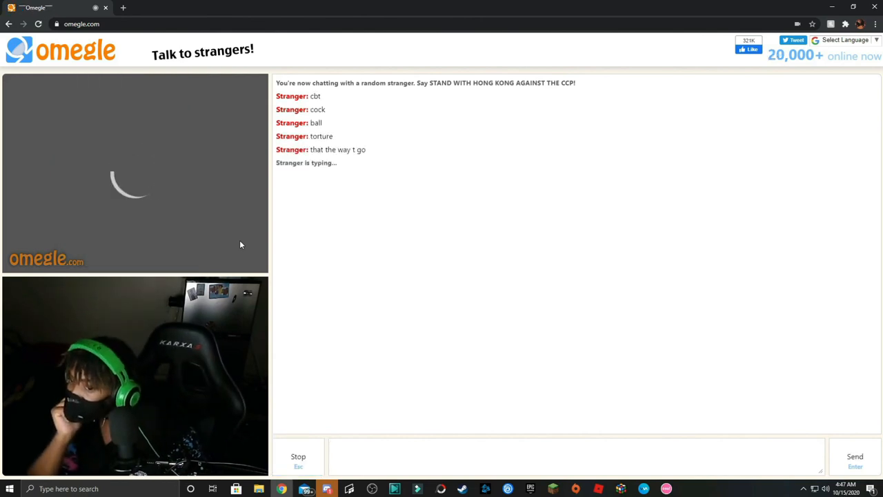
pyautogui.click(298, 457)
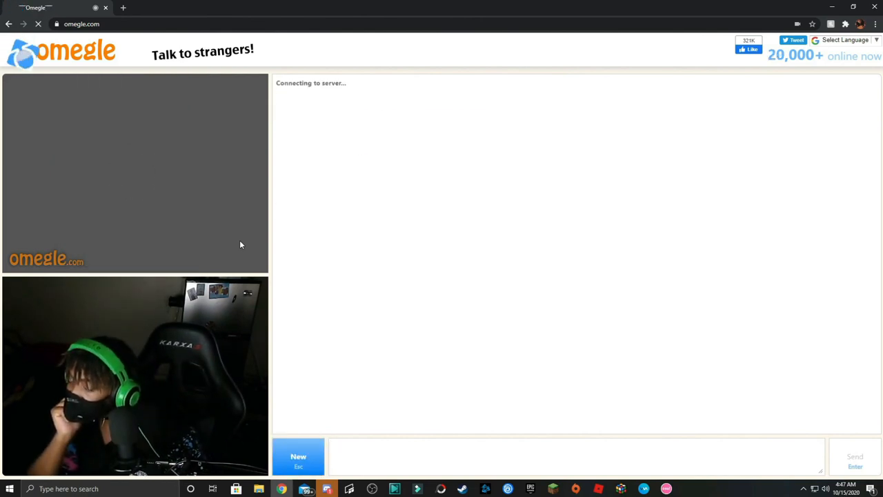